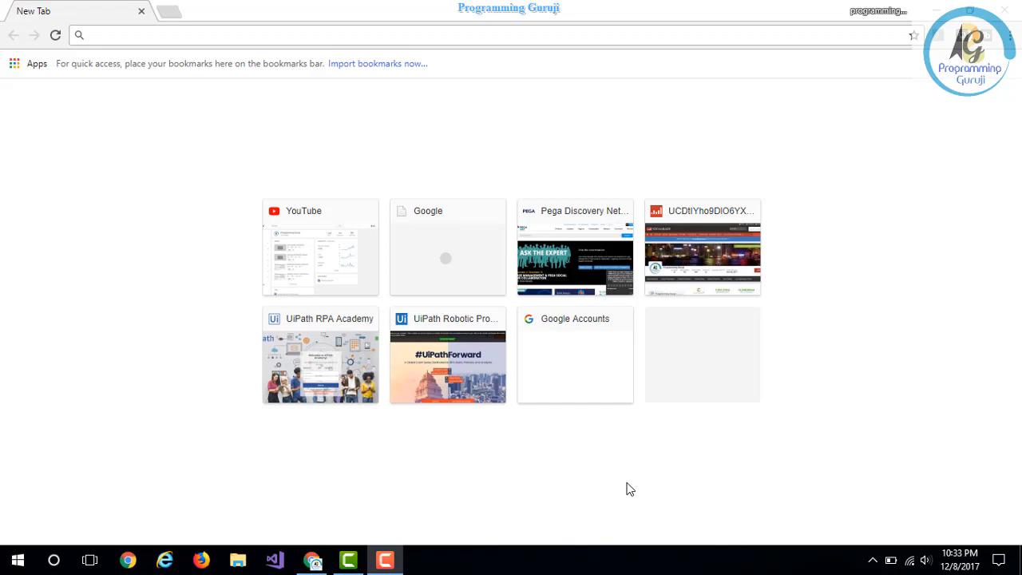
left_click(316, 34)
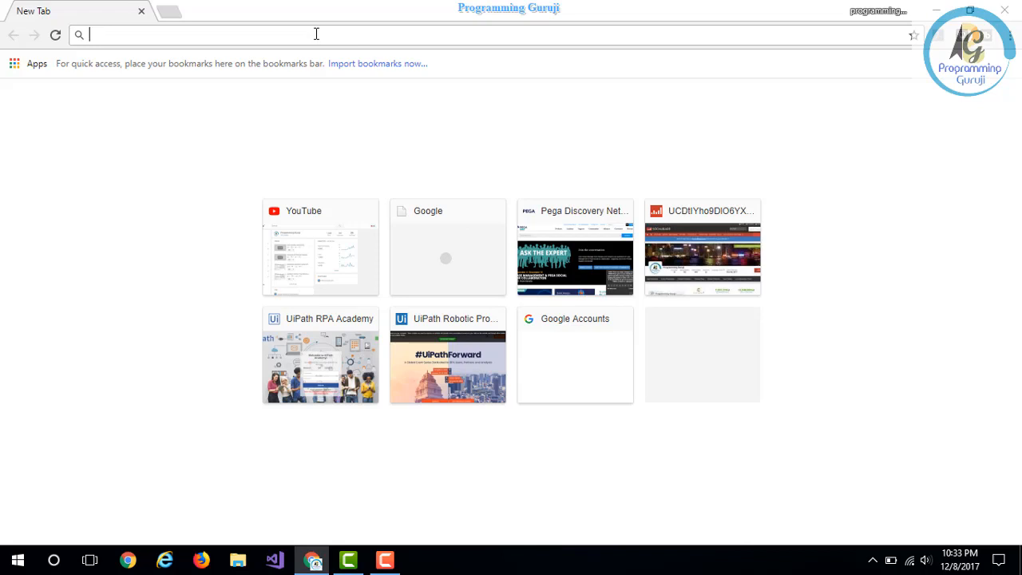
type("www.uipath.com")
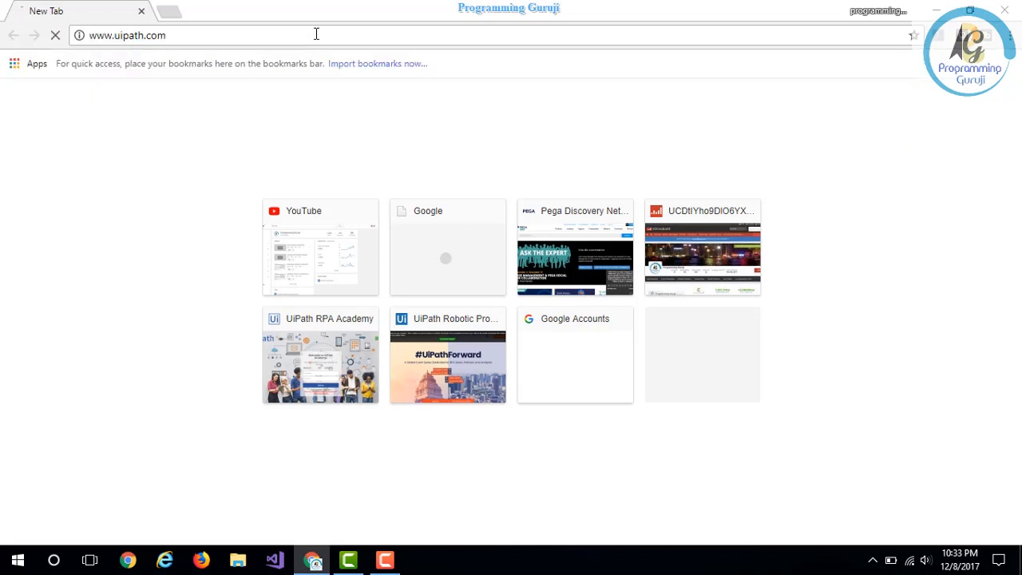
key("enter")
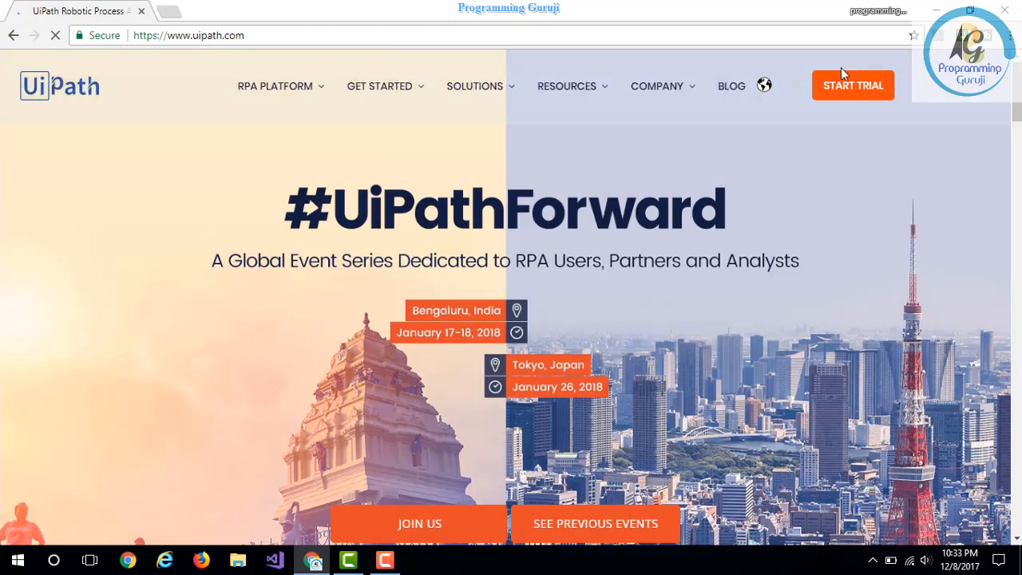
- Open the START TRIAL page, scroll through it, and pick the RPA Platform trial form
left_click(852, 85)
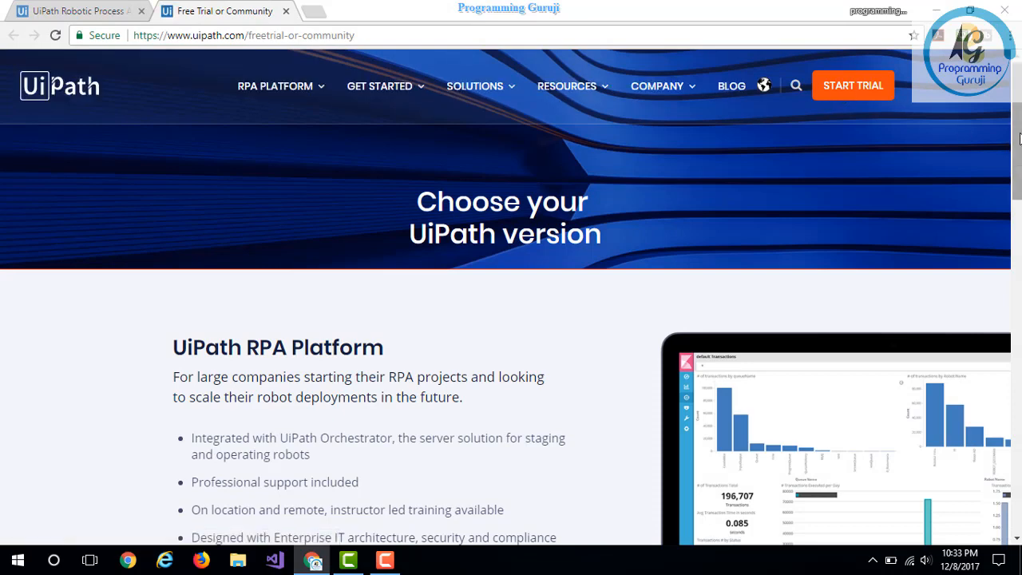
scroll("down", 3)
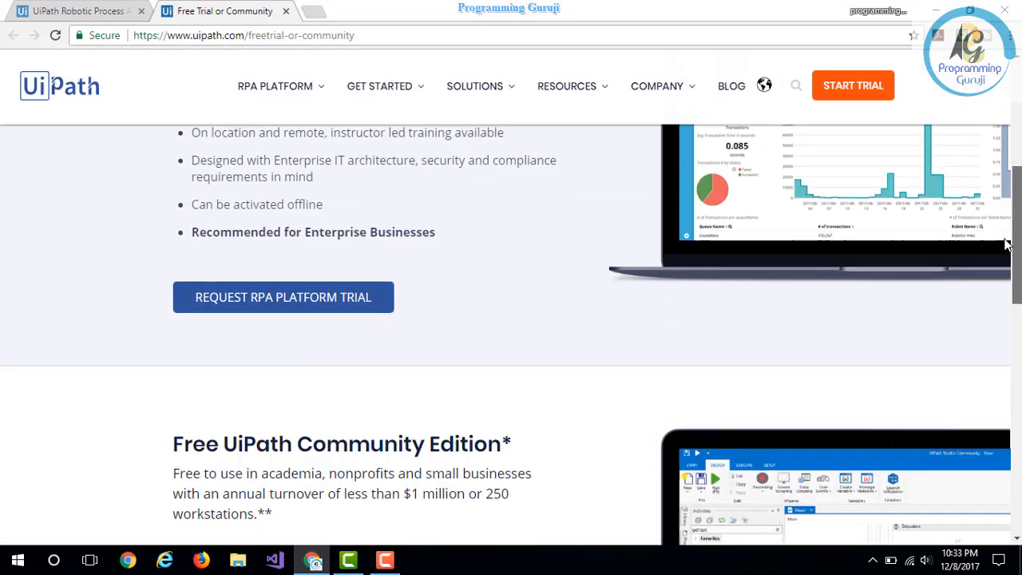
scroll("down", 3)
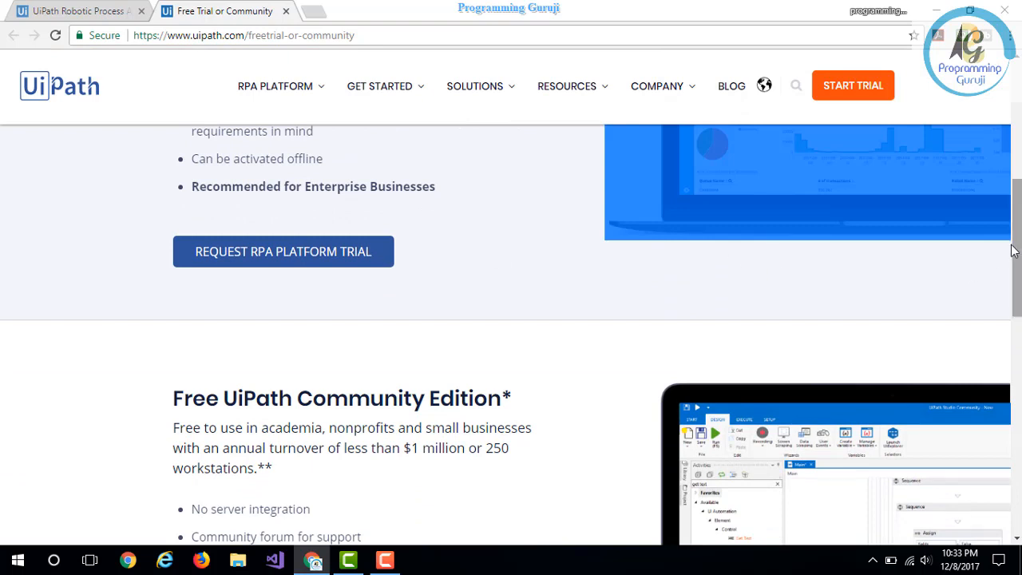
scroll("down", 3)
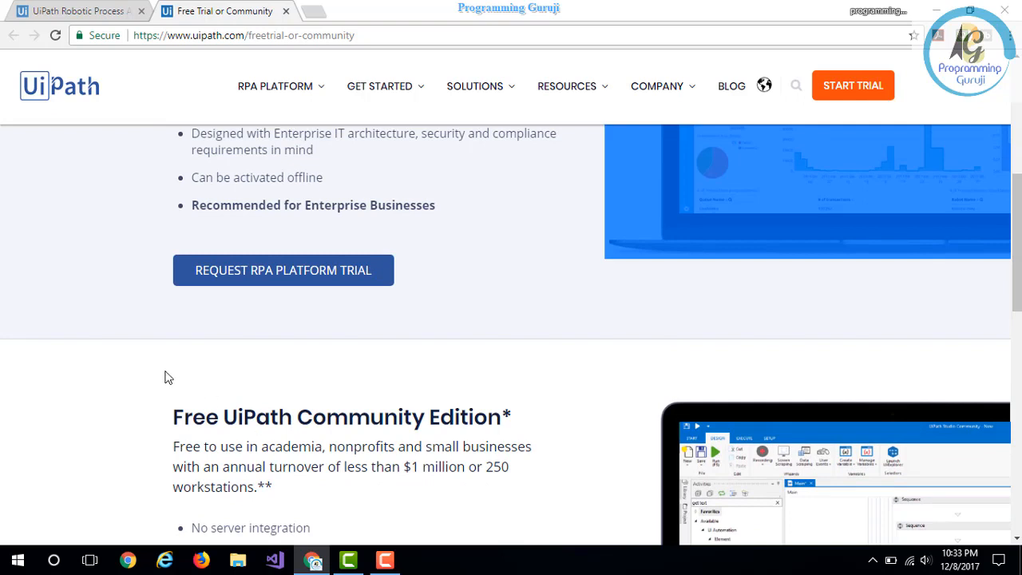
mouse_move(283, 270)
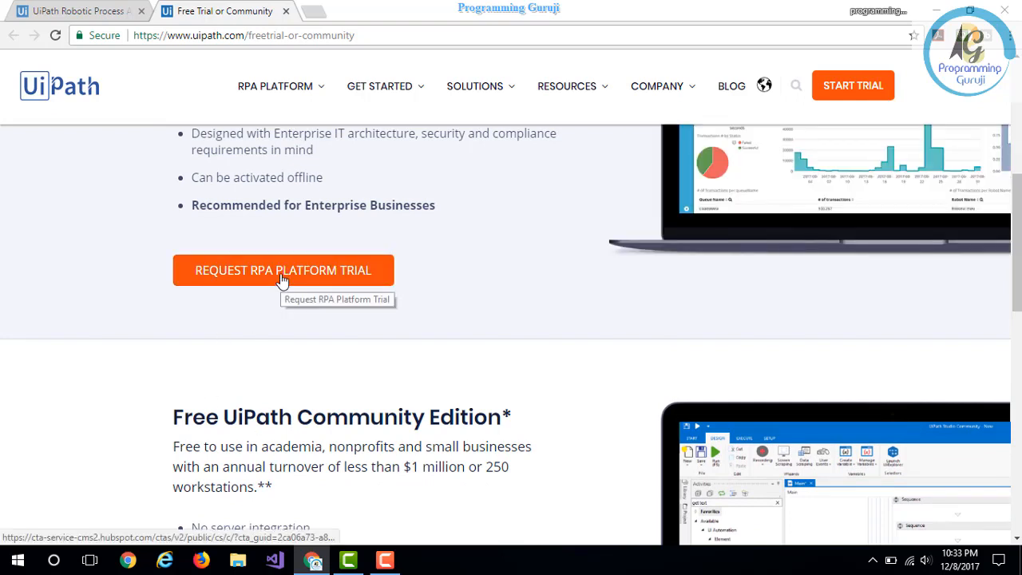
left_click(282, 270)
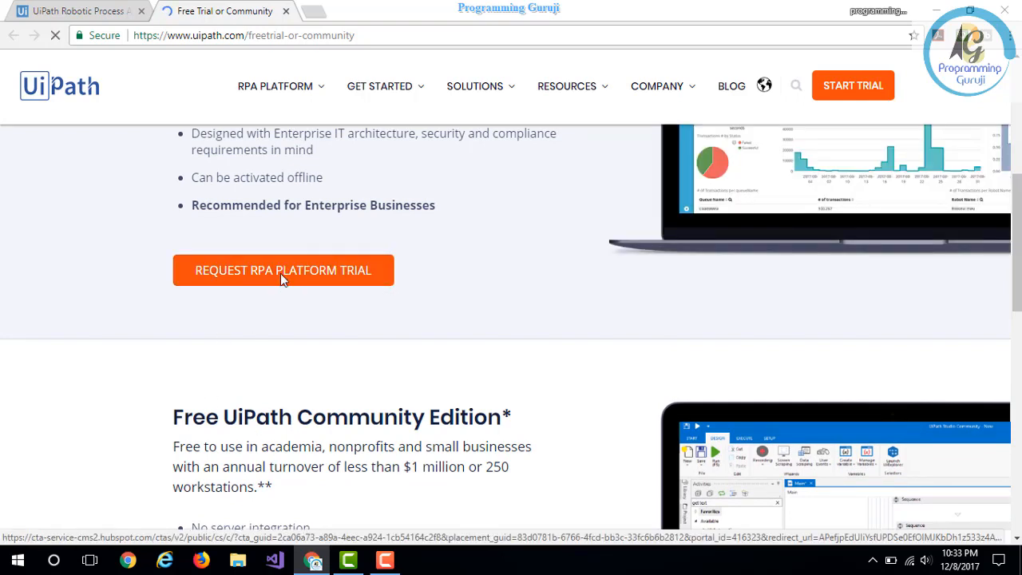
left_click(283, 270)
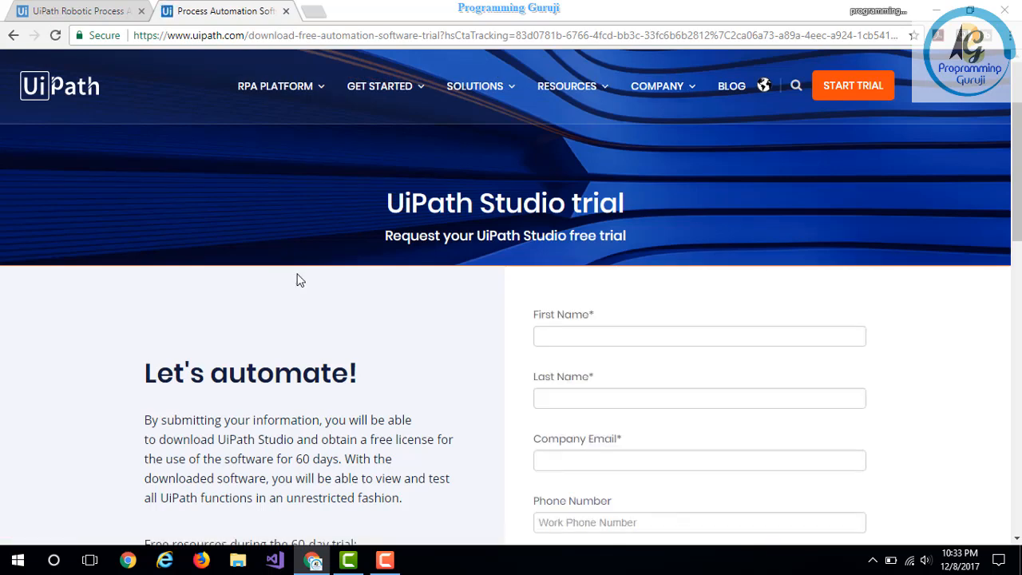
mouse_move(495, 358)
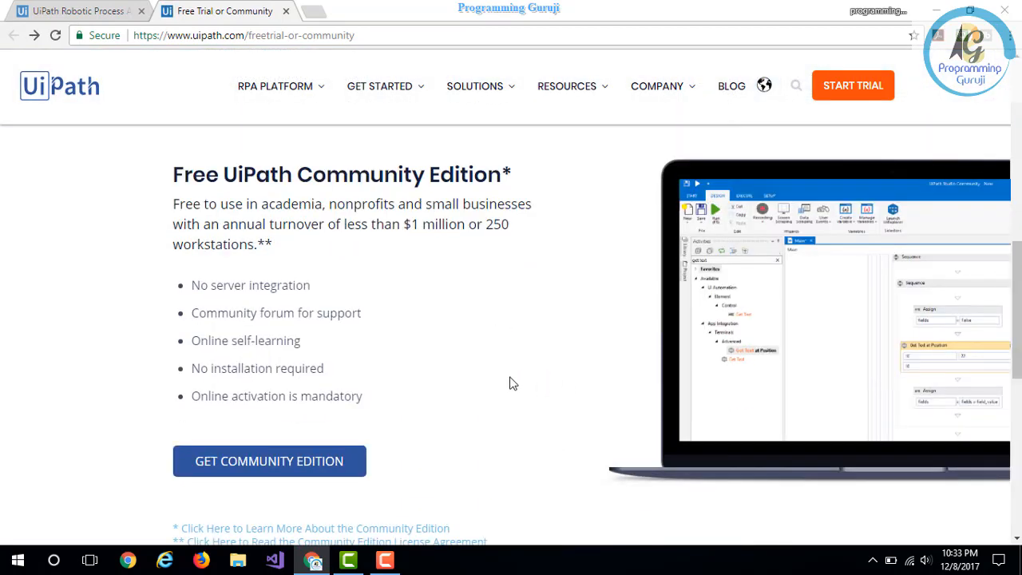
left_click(269, 461)
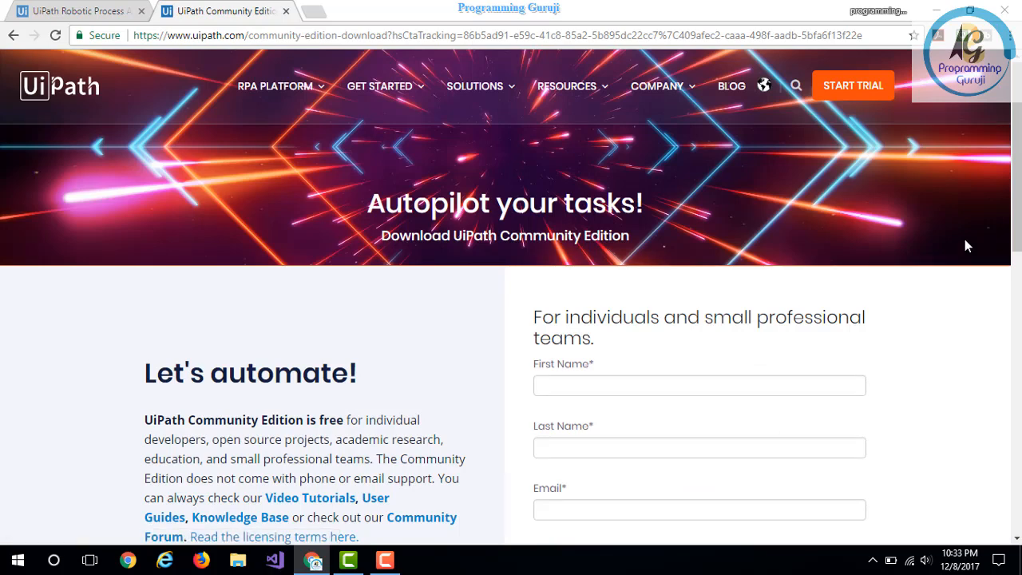
scroll("down", 3)
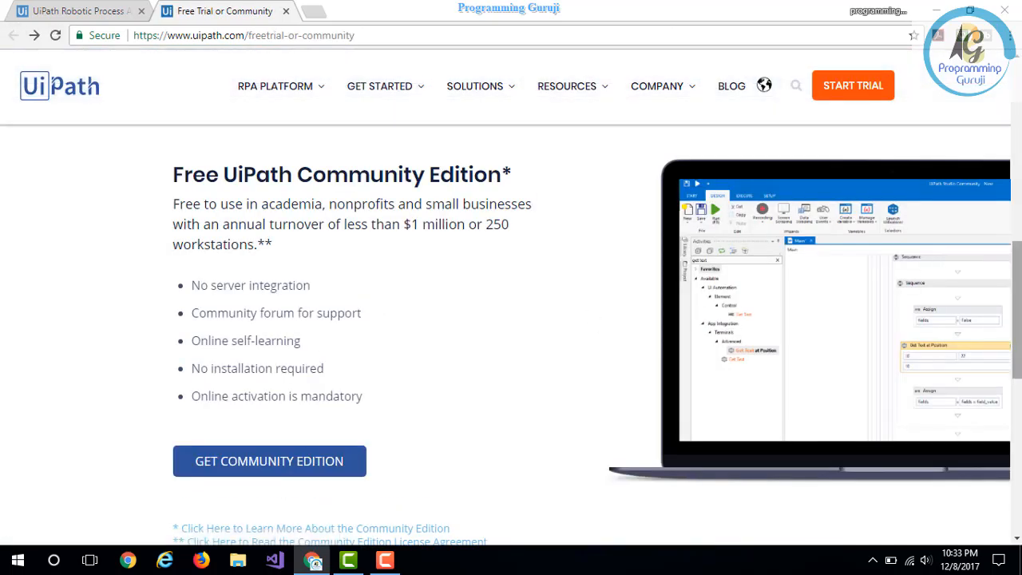
scroll("up", 3)
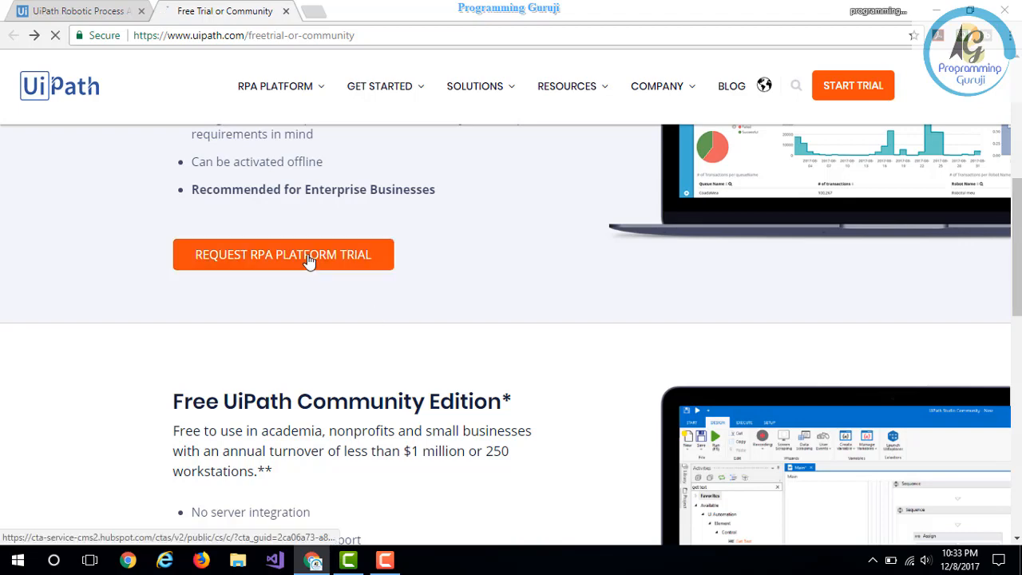
- Open the UiPath Studio trial form and scroll down to its Request Trial section
left_click(283, 254)
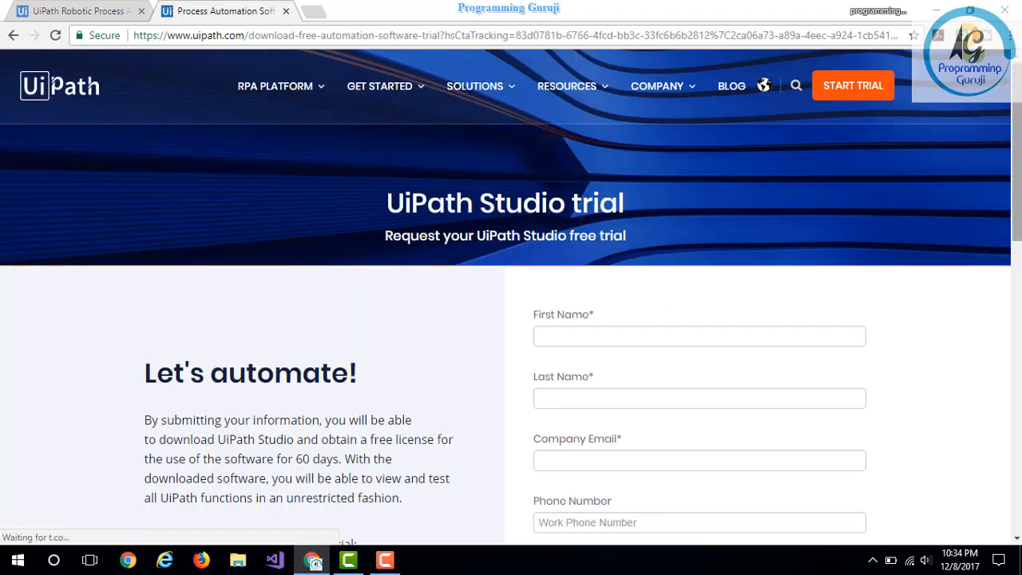
scroll("down", 3)
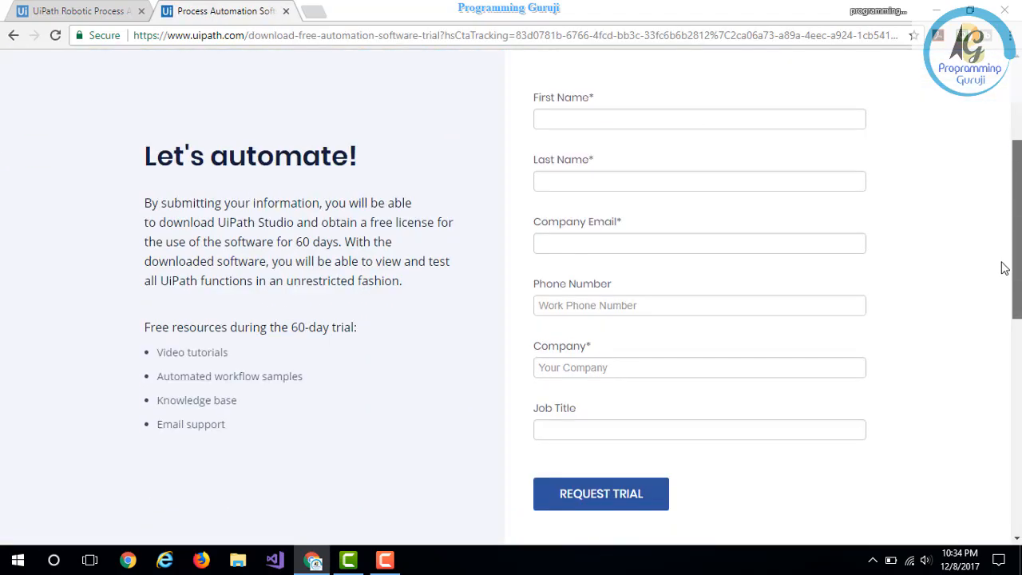
scroll("down", 3)
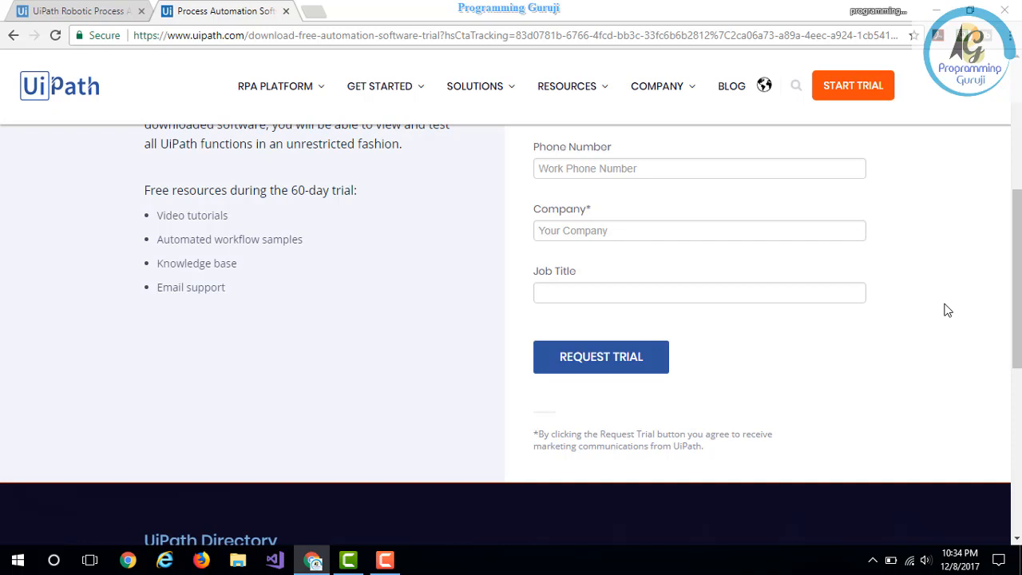
mouse_move(721, 255)
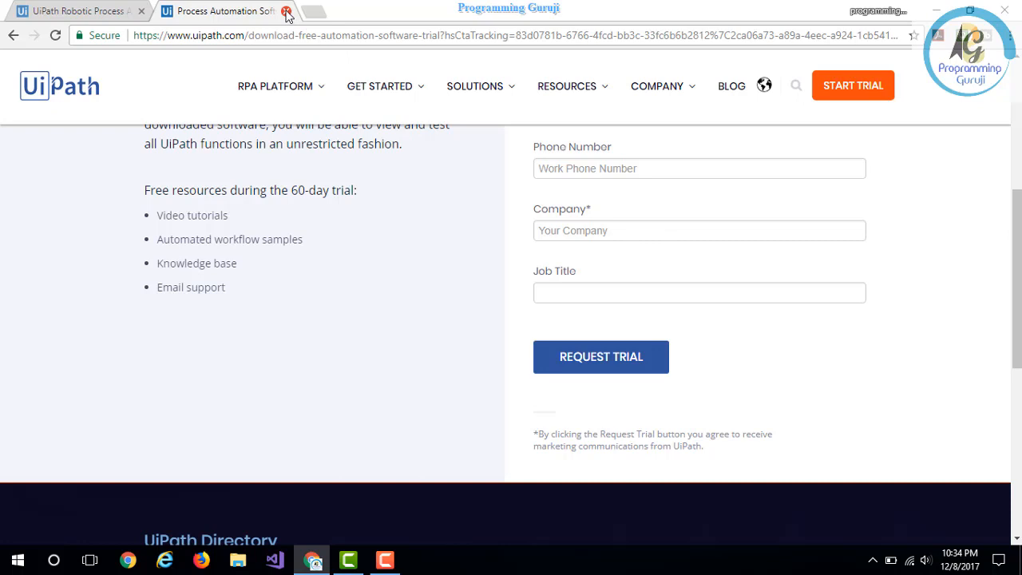
mouse_move(315, 14)
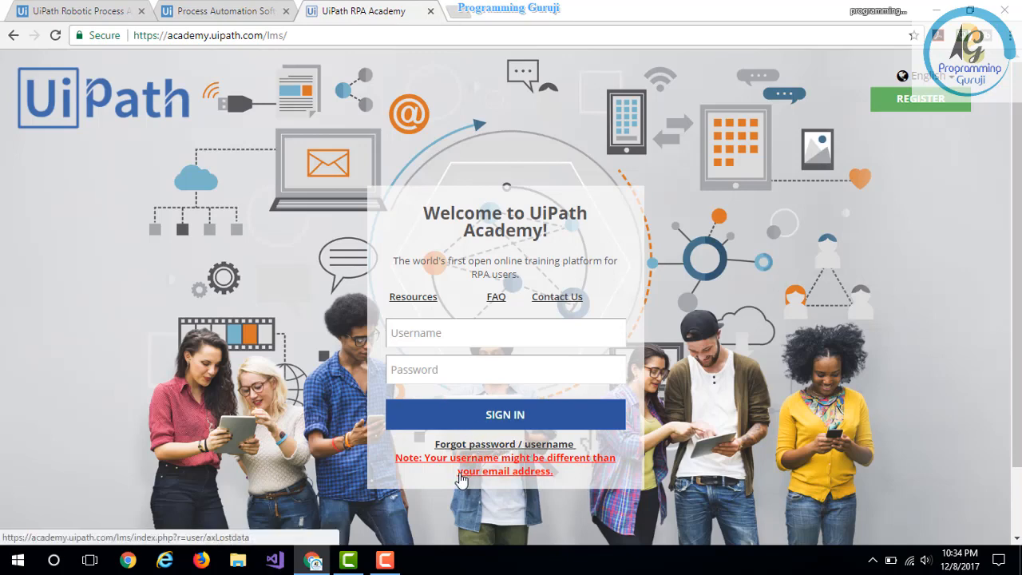
mouse_move(459, 484)
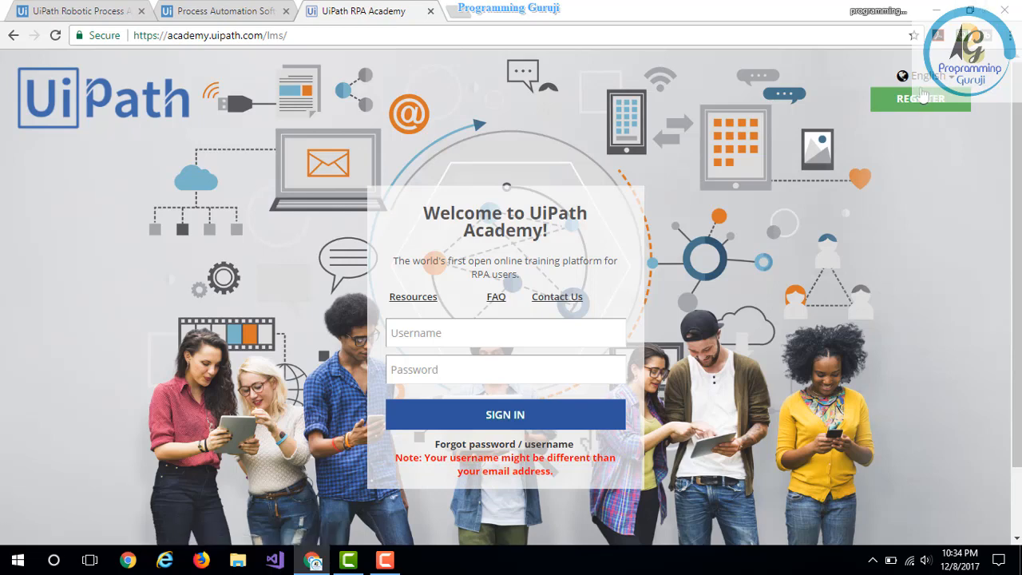
mouse_move(921, 98)
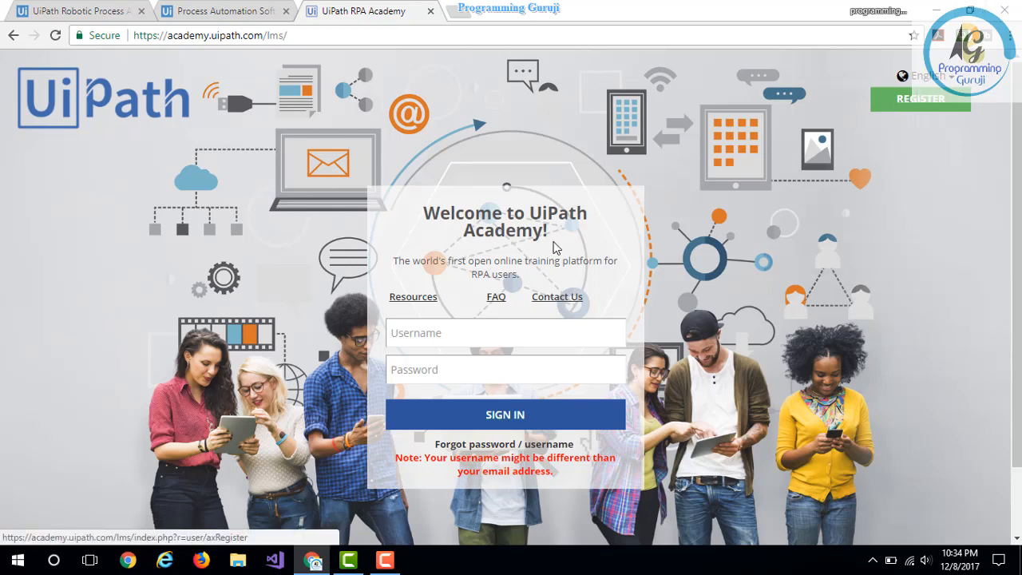
- Open the UiPath RPA Academy shortcut and bring up the New user registration form
left_click(506, 333)
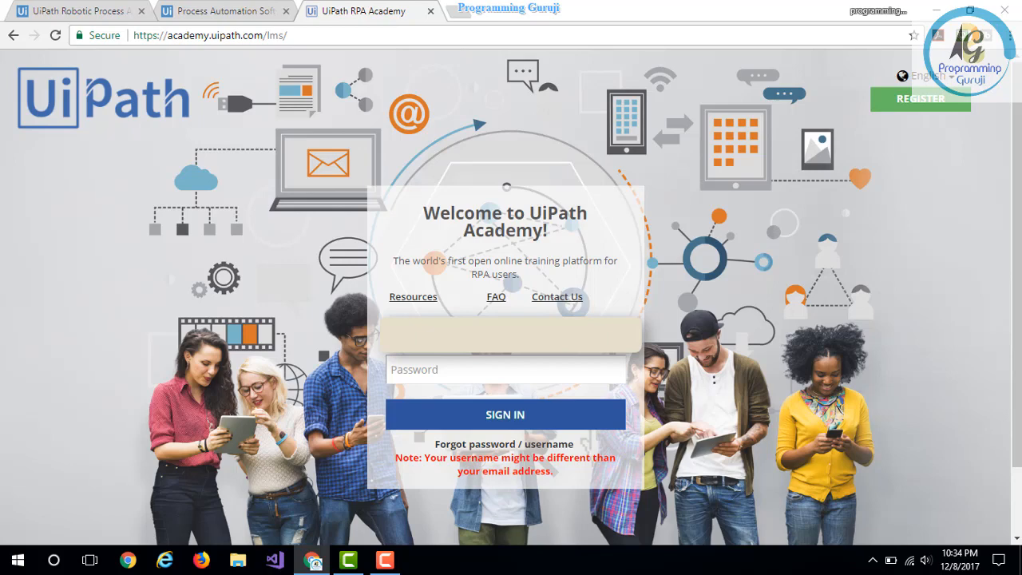
left_click(920, 98)
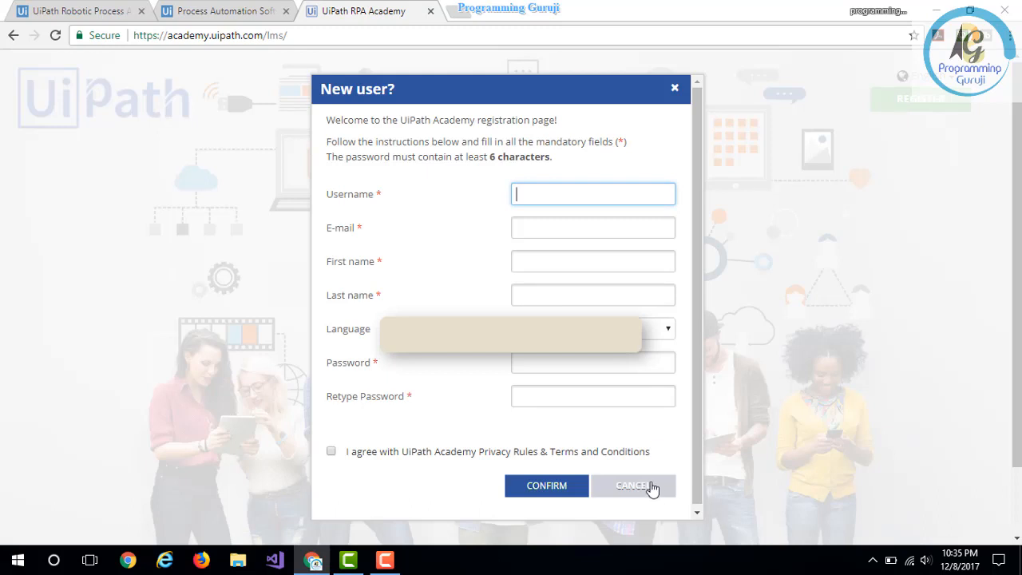
- Cancel the New user registration and select the sign-in Password field
left_click(631, 486)
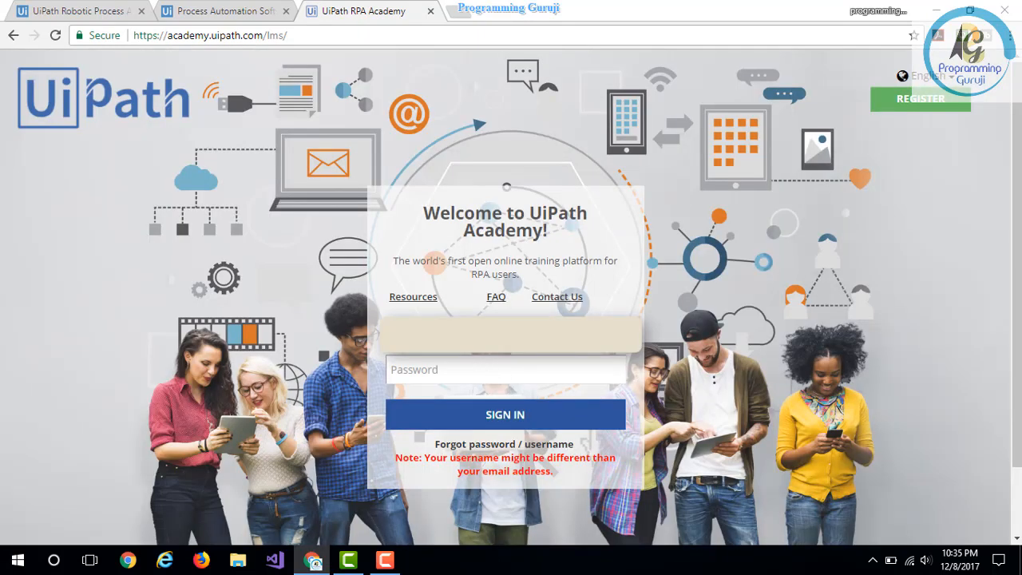
left_click(506, 369)
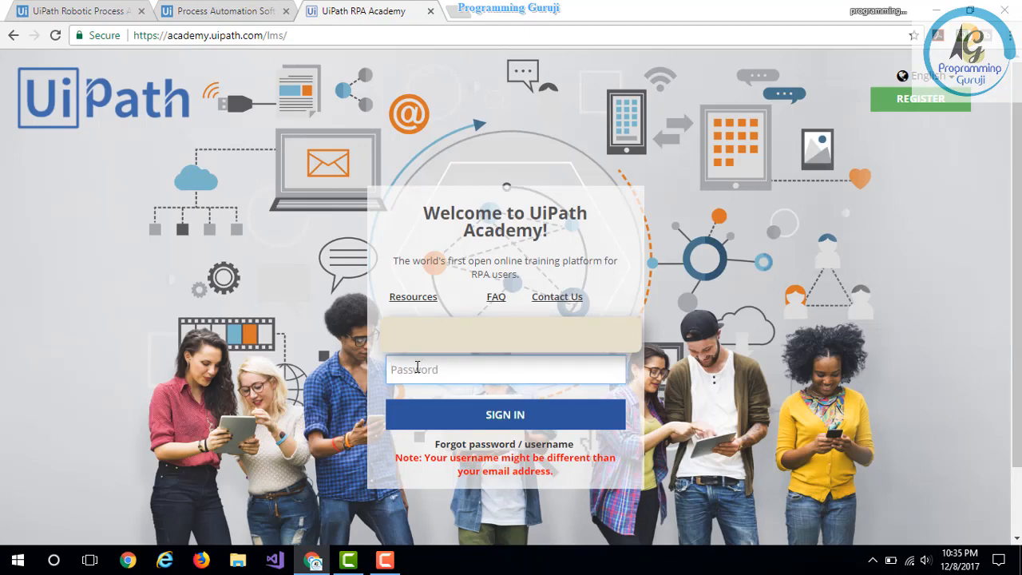
- Enter the password and sign in to reach the Academy welcome dashboard
type("password")
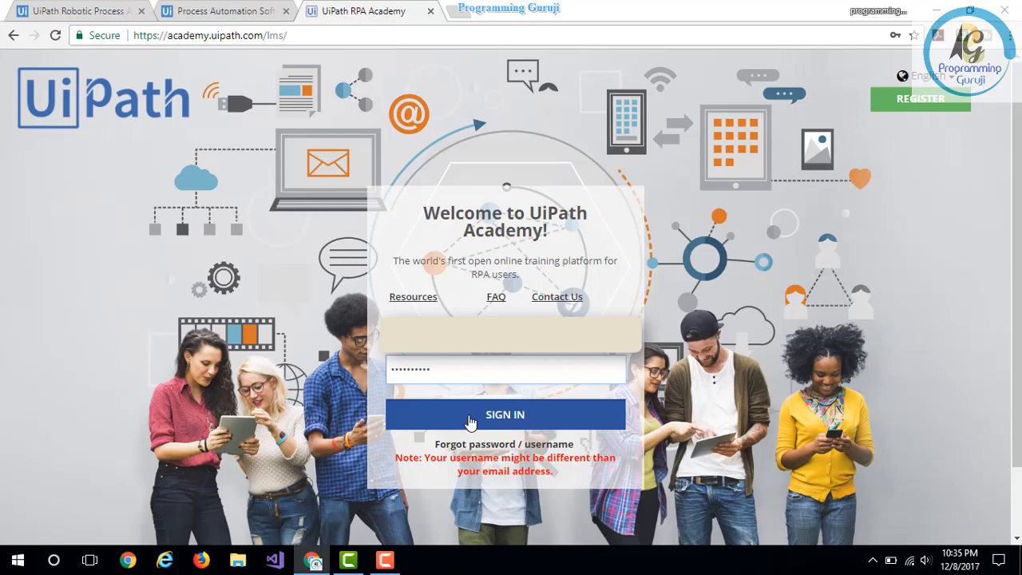
left_click(505, 414)
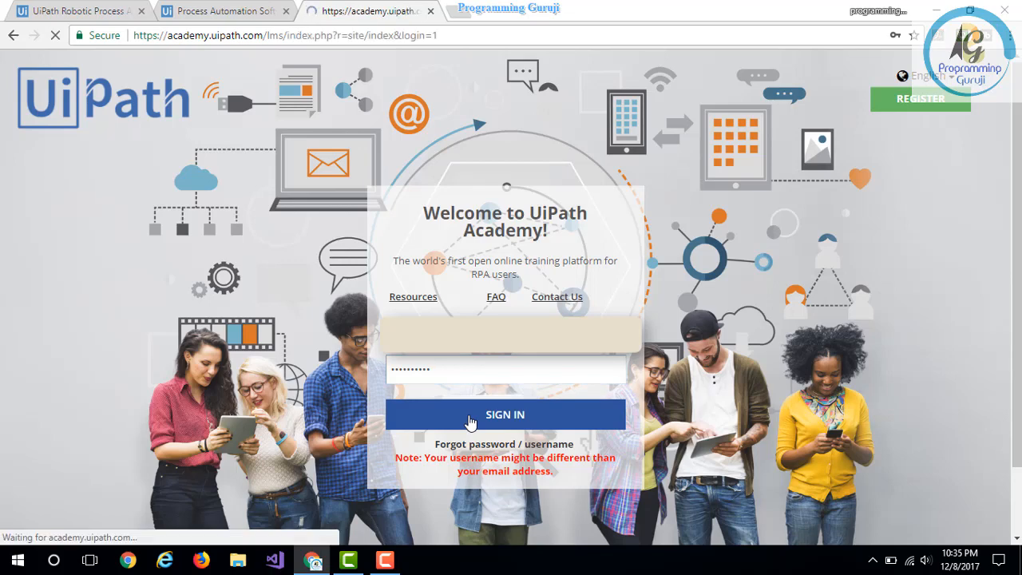
left_click(505, 415)
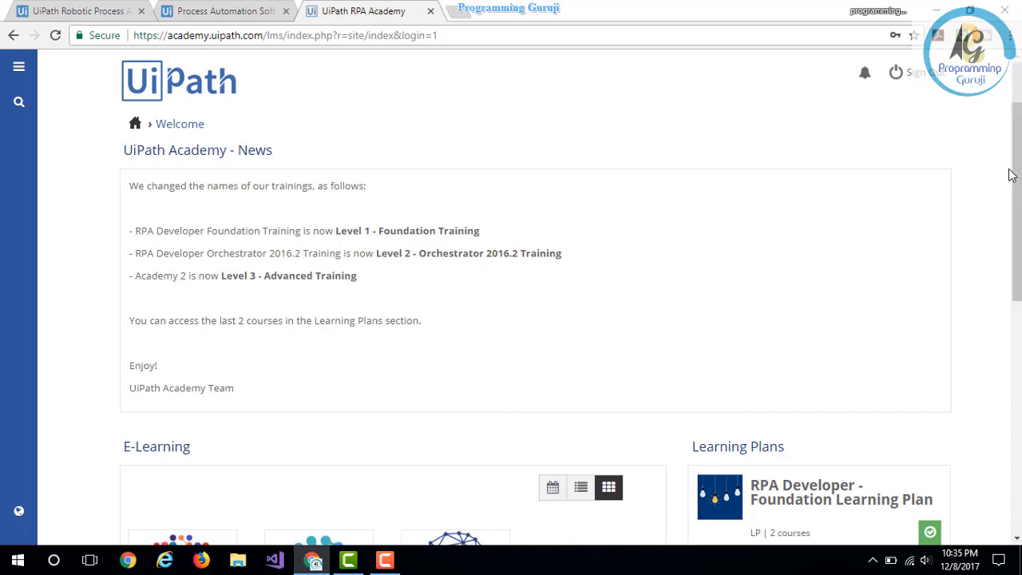
- Scroll to Learning Plans and open 'RPA Developer - Foundation Learning Plan'
scroll("down", 3)
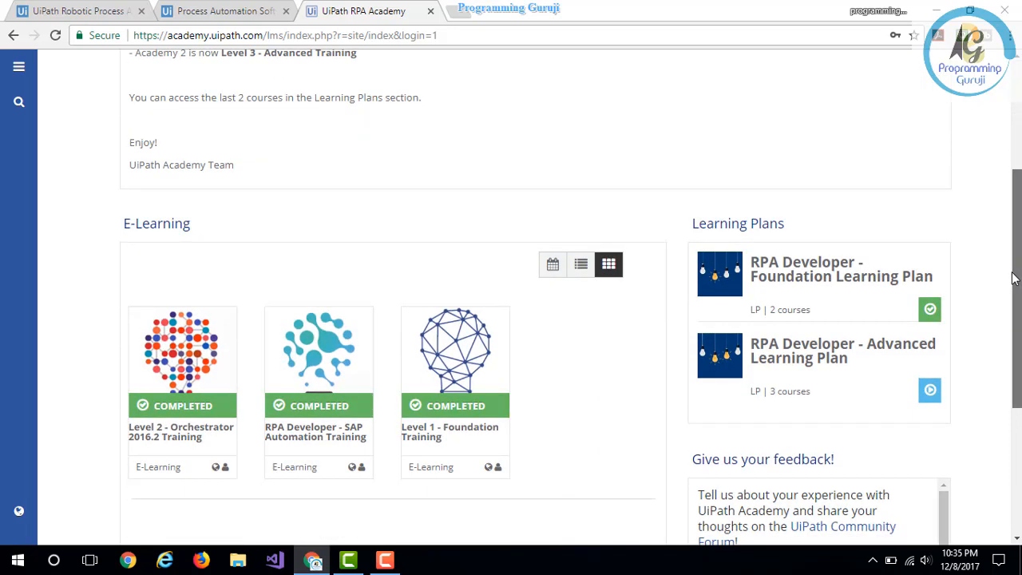
scroll("down", 3)
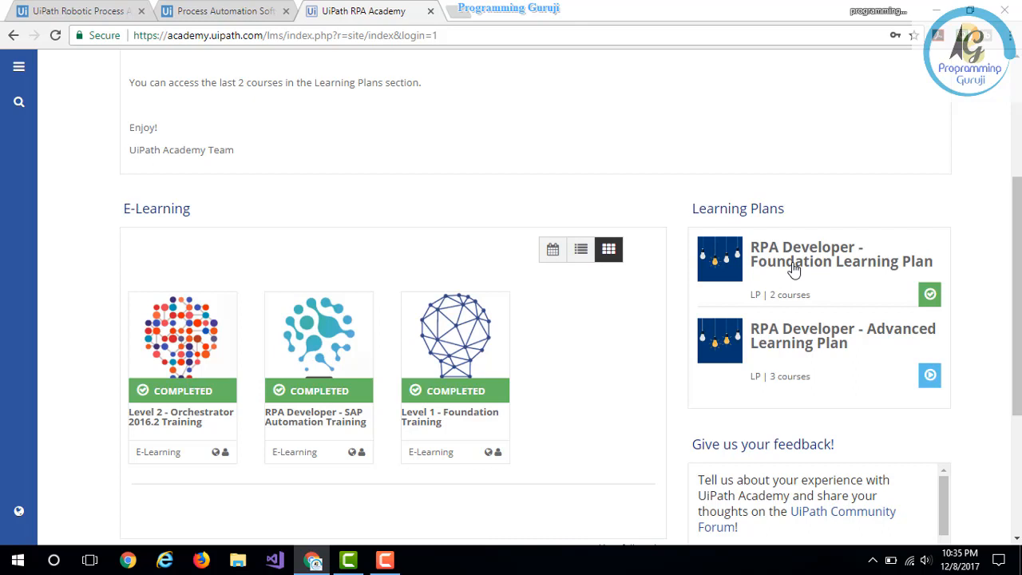
mouse_move(795, 278)
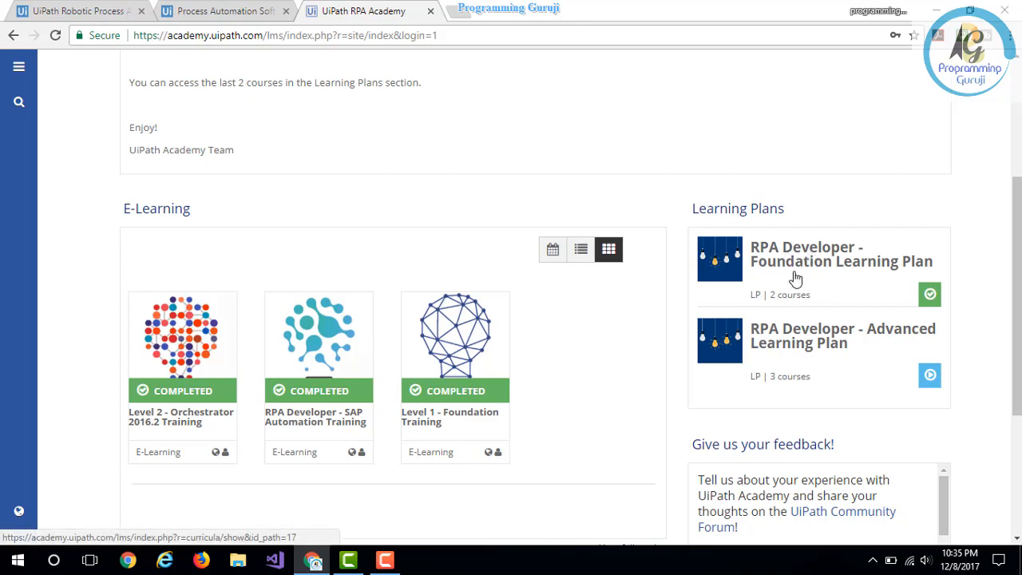
mouse_move(806, 356)
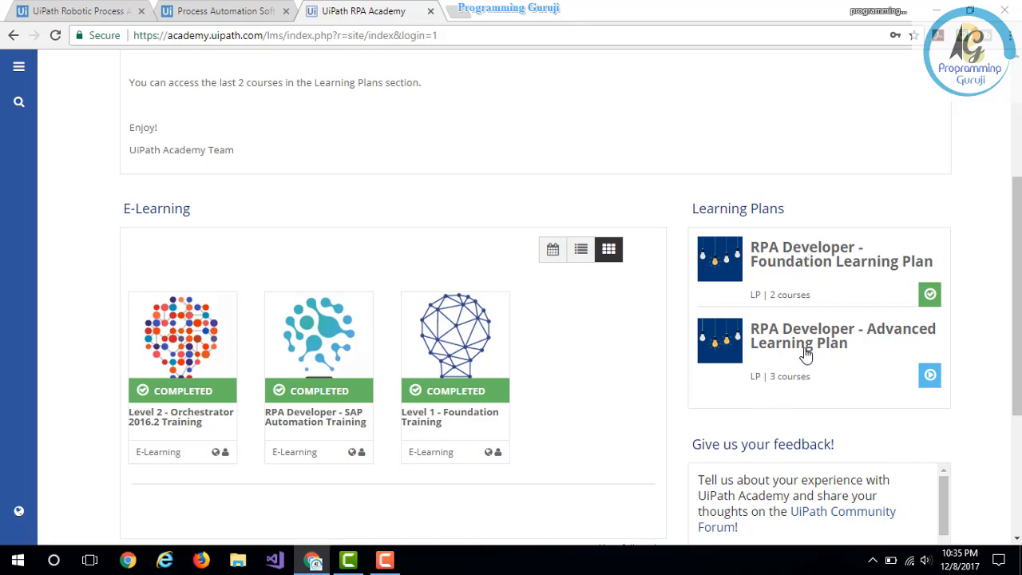
left_click(842, 254)
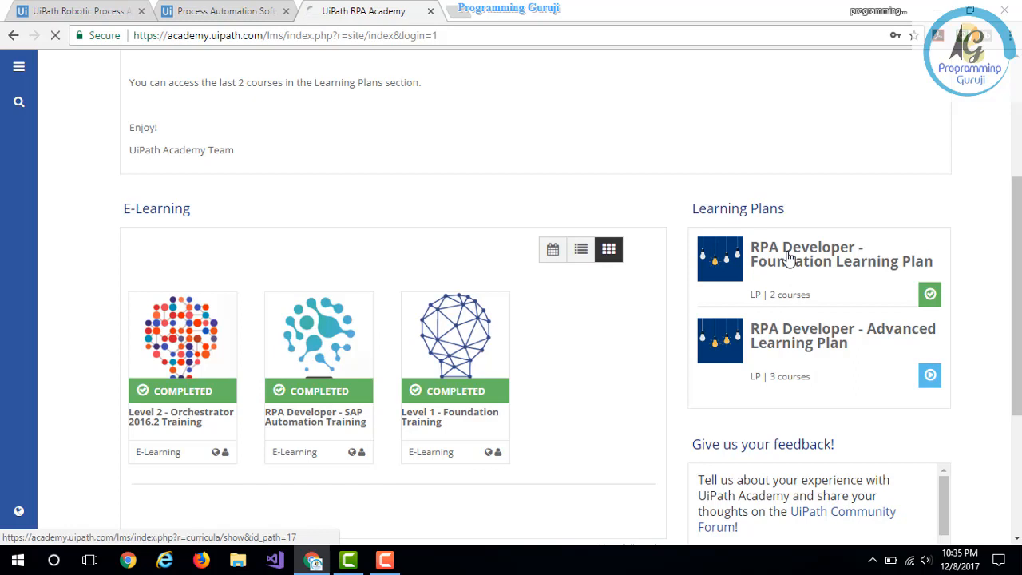
left_click(841, 254)
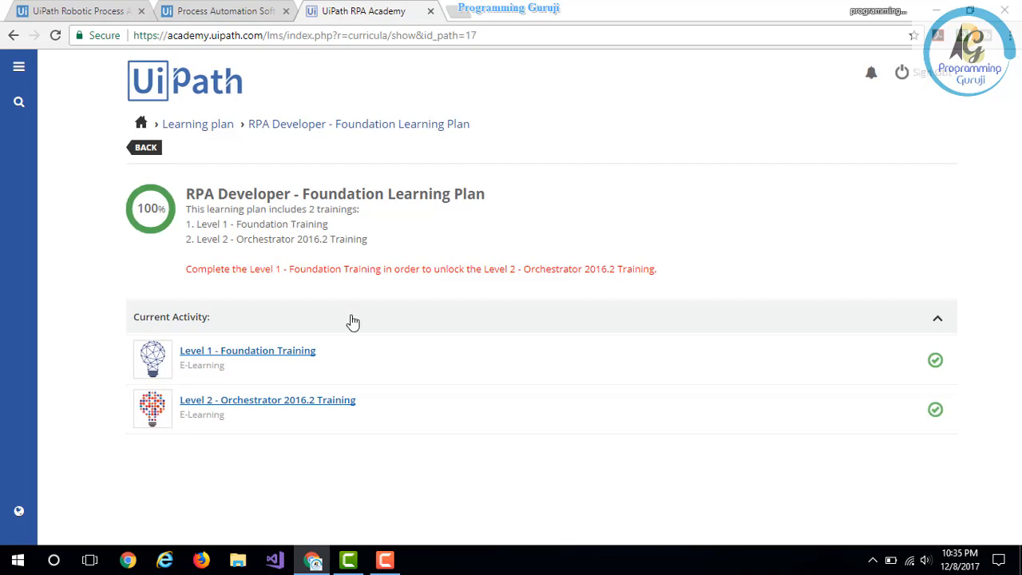
mouse_move(460, 363)
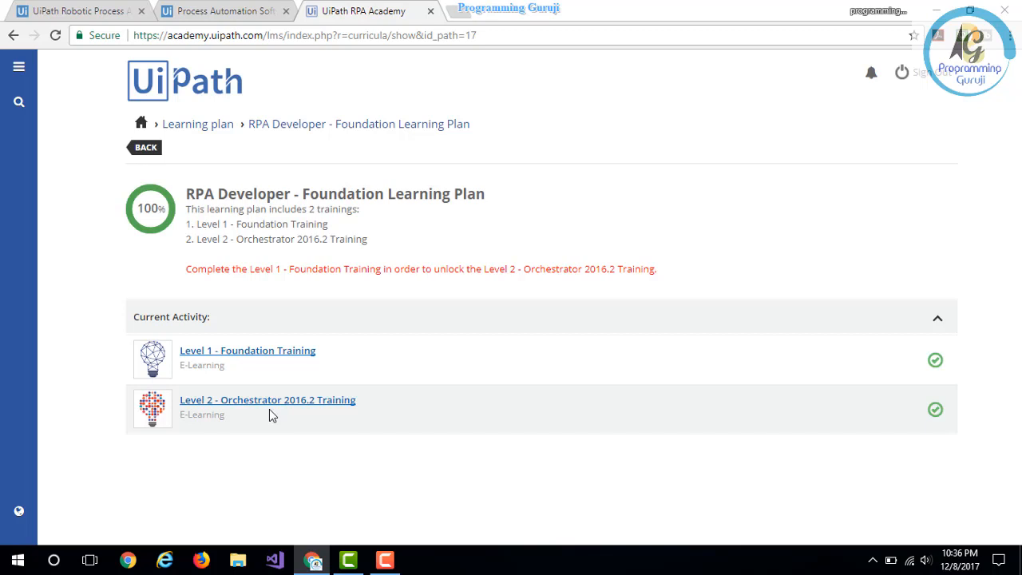
mouse_move(111, 239)
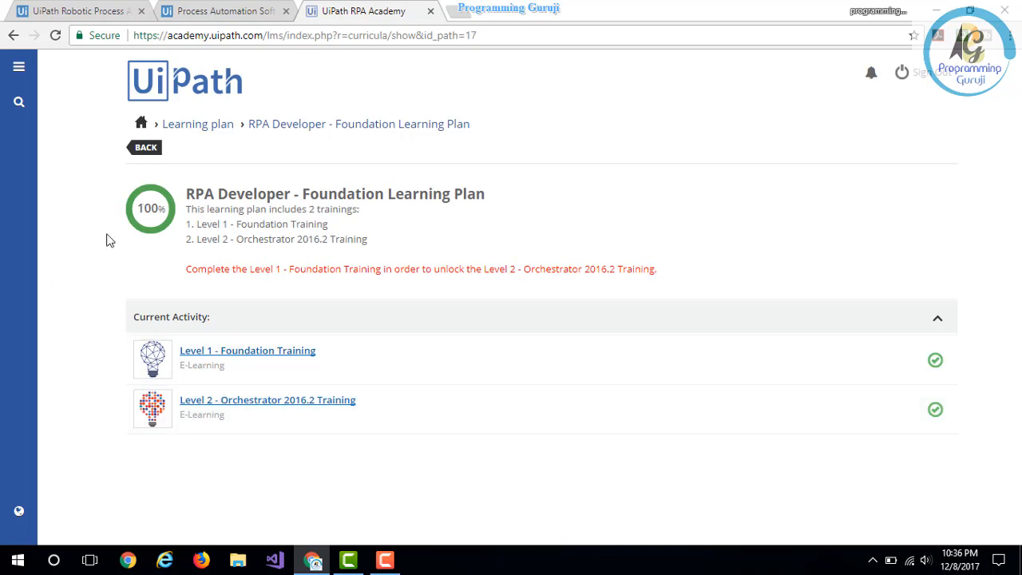
mouse_move(258, 358)
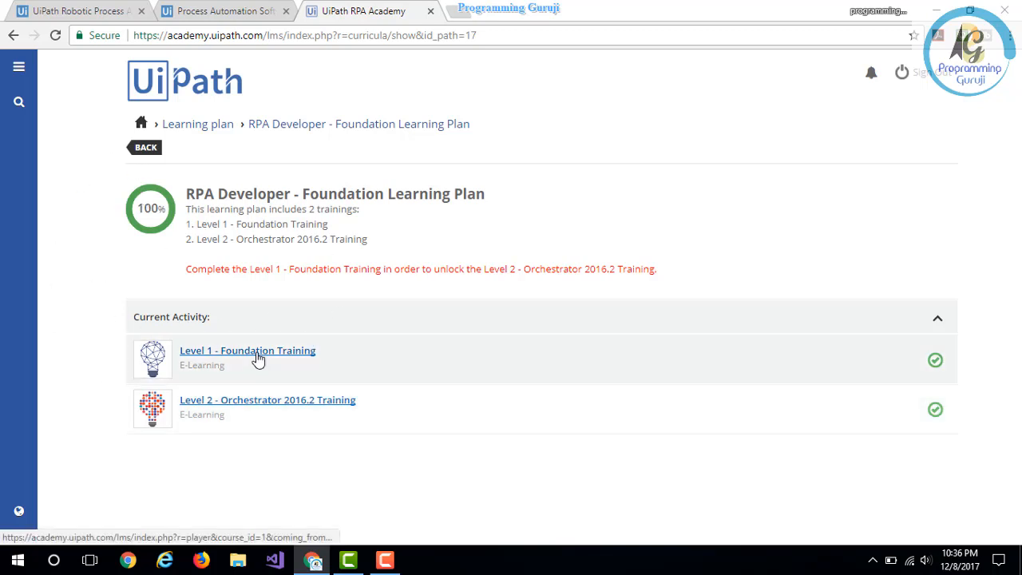
- Open the 'Level 1 - Foundation Training' course under Current Activity
left_click(248, 350)
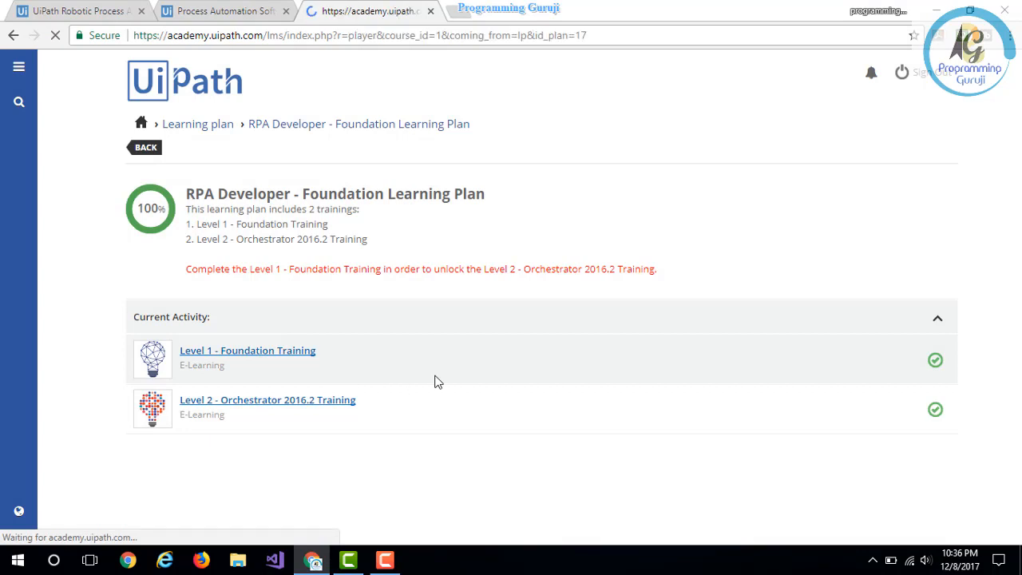
- Open Level 1 - Foundation Training, then go to My Dashboard from the sidebar menu
left_click(247, 350)
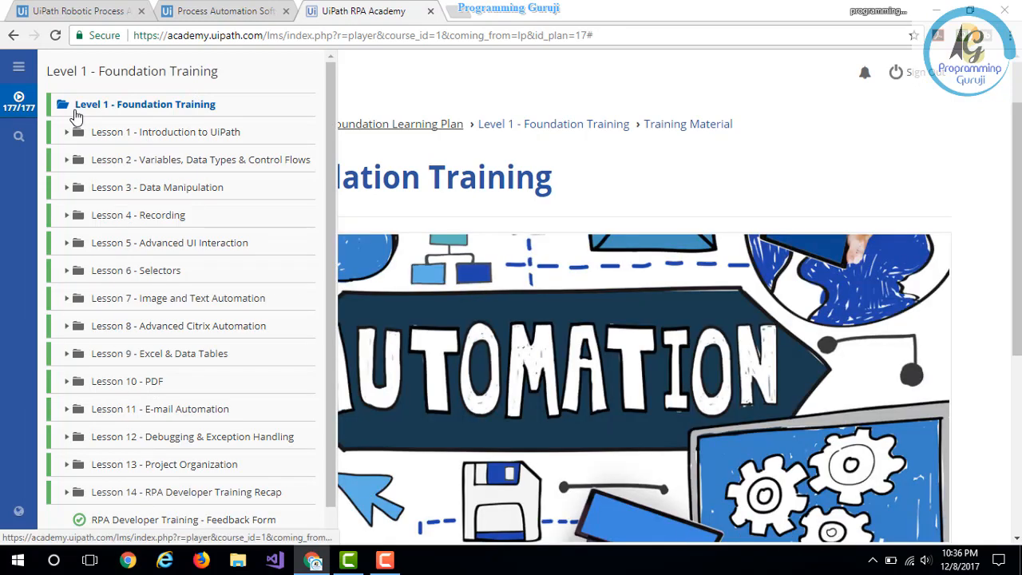
left_click(18, 66)
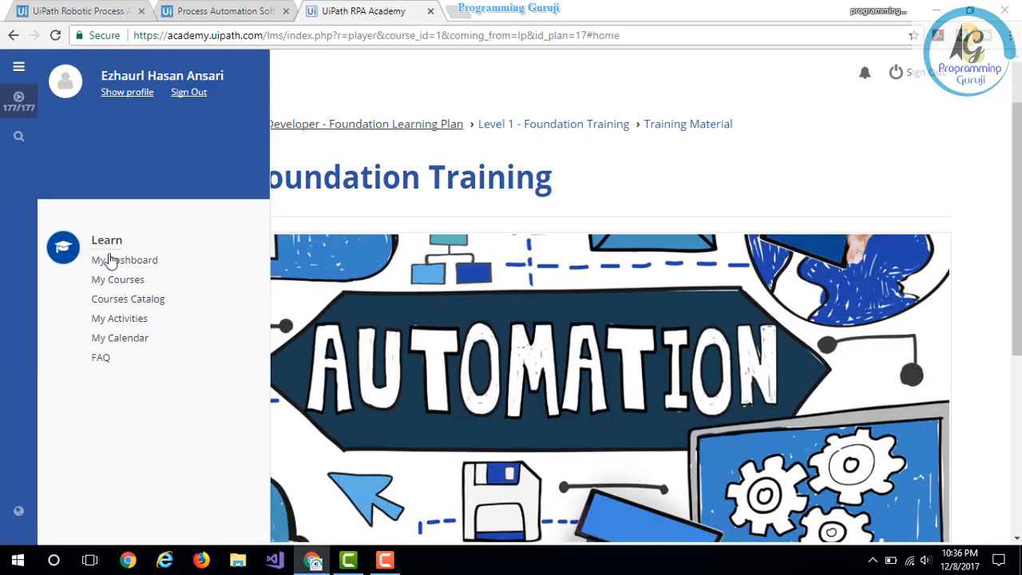
left_click(124, 260)
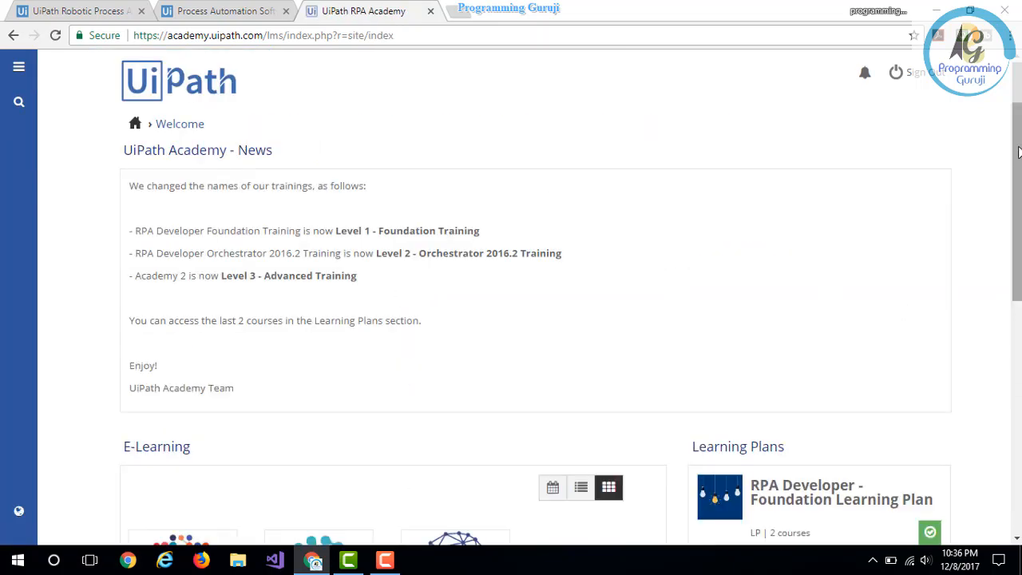
- Scroll to Learning Plans and open 'RPA Developer - Advanced Learning Plan'
scroll("down", 3)
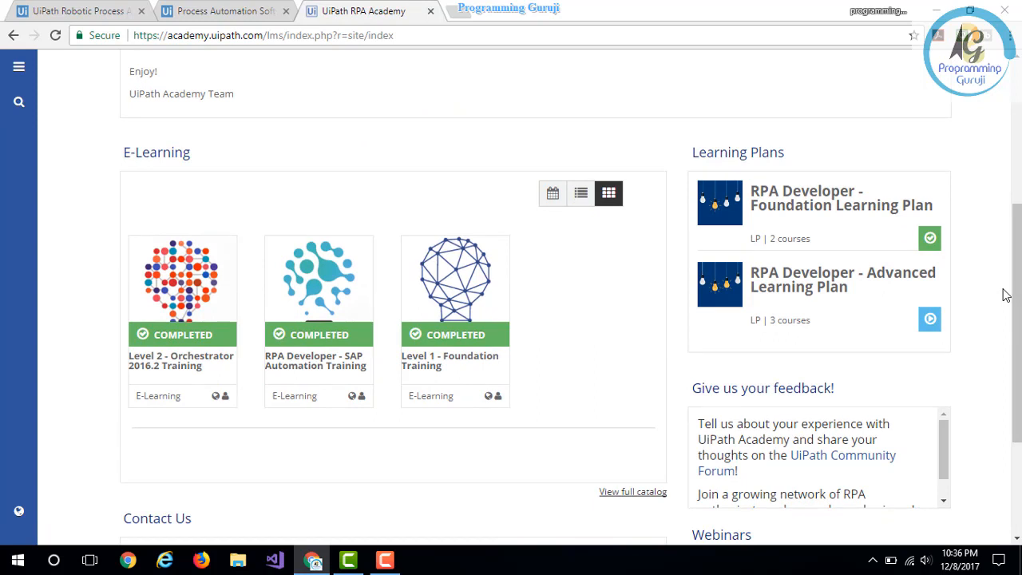
mouse_move(798, 293)
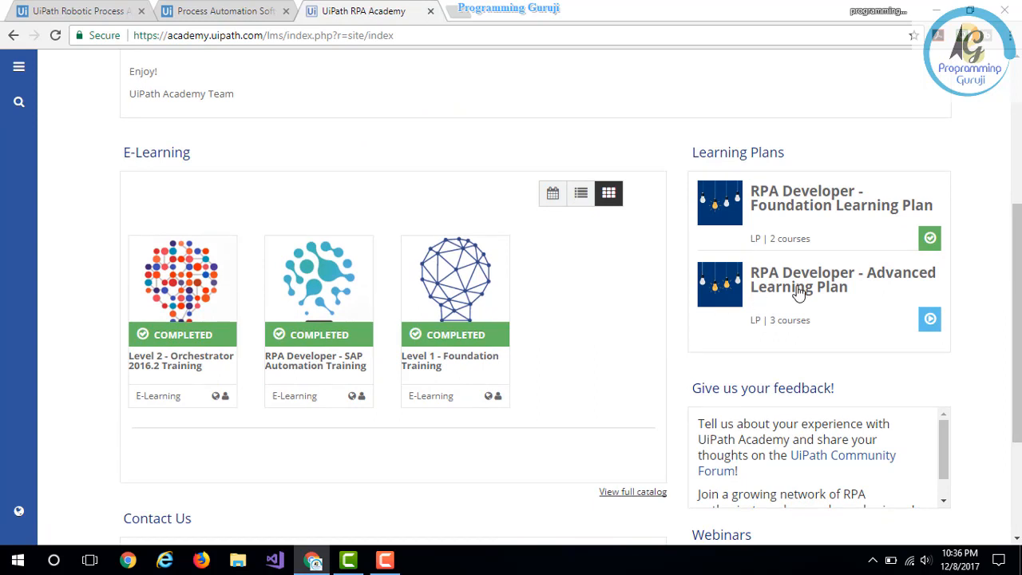
left_click(842, 279)
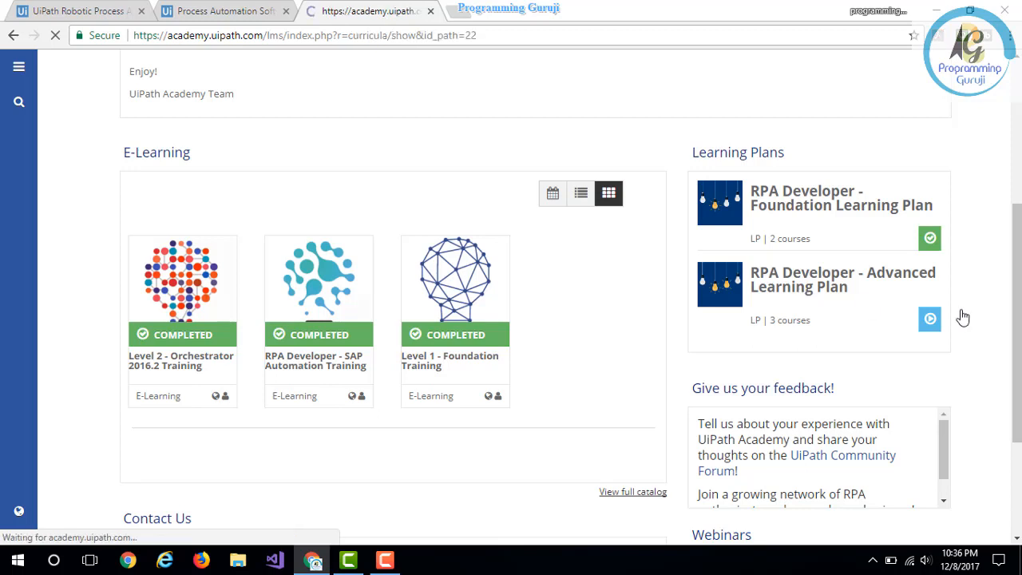
- From the Advanced Learning Plan (67% complete), launch the Level 3 - Advanced Training course
left_click(929, 320)
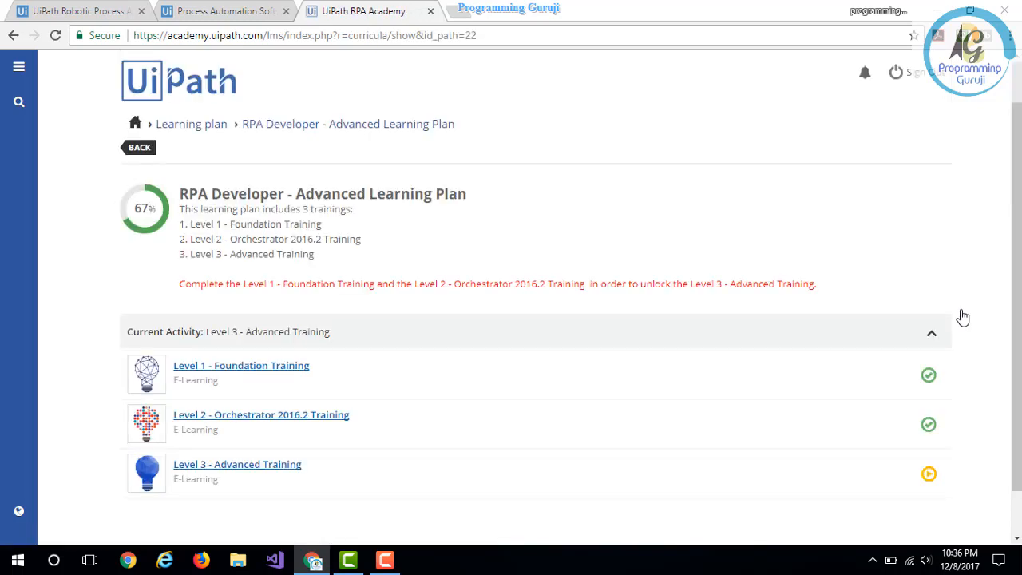
mouse_move(311, 455)
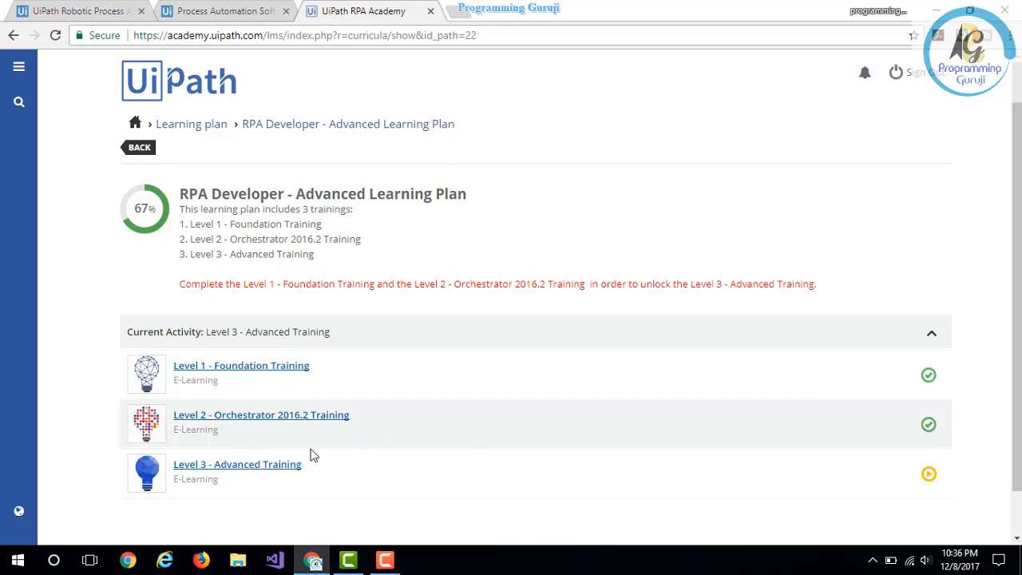
left_click(238, 464)
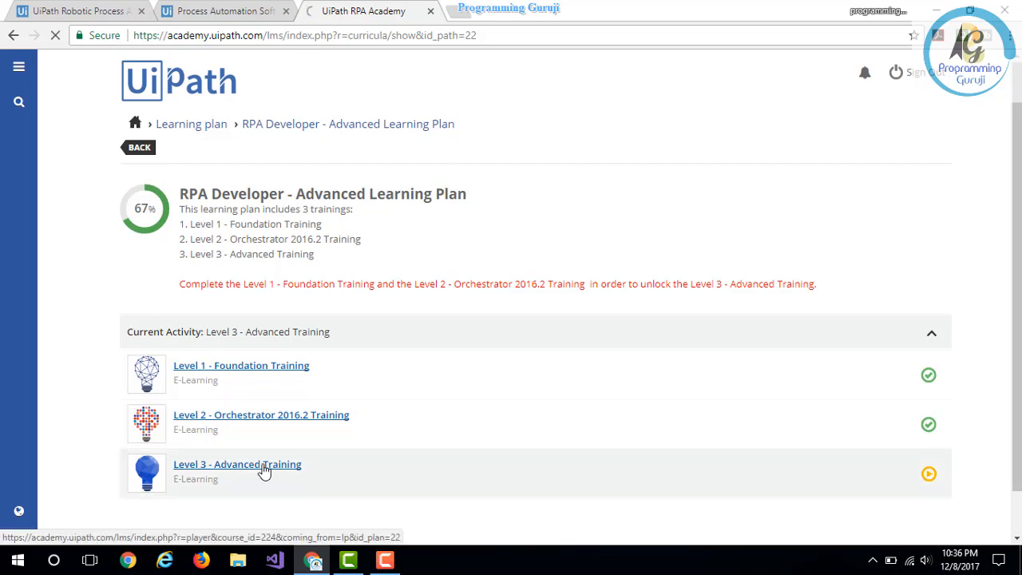
left_click(237, 464)
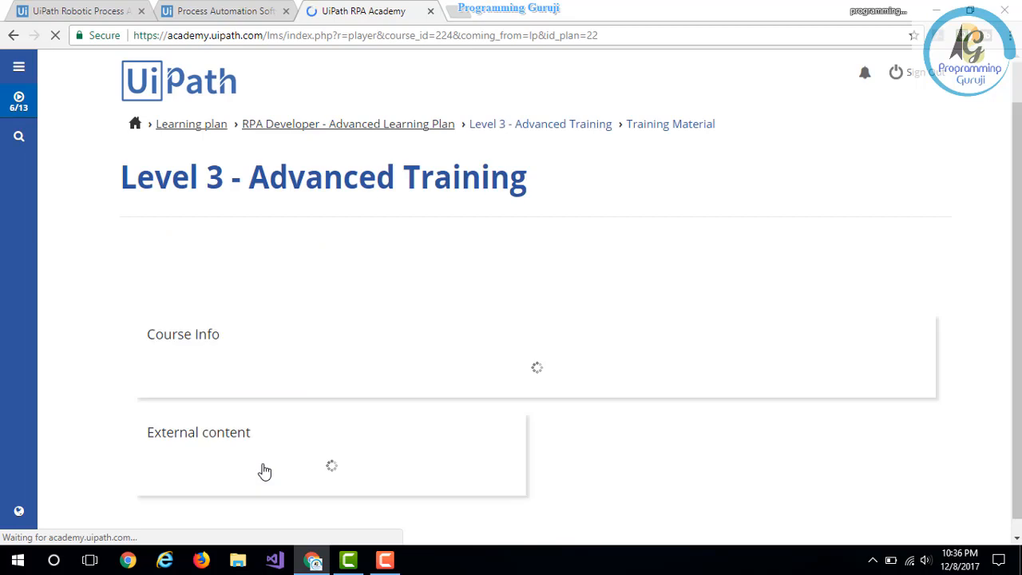